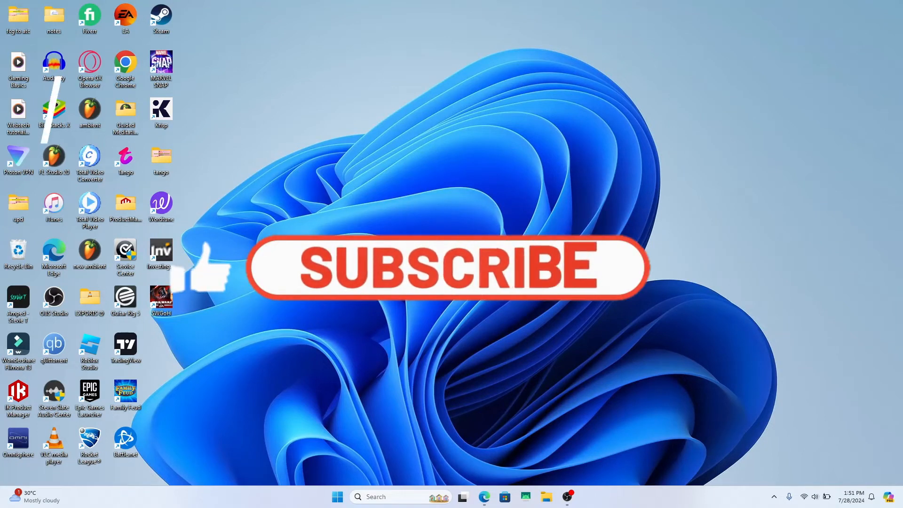
Show the account home and list all postings, including the active 'desk on sale' listing.
left_click(445, 271)
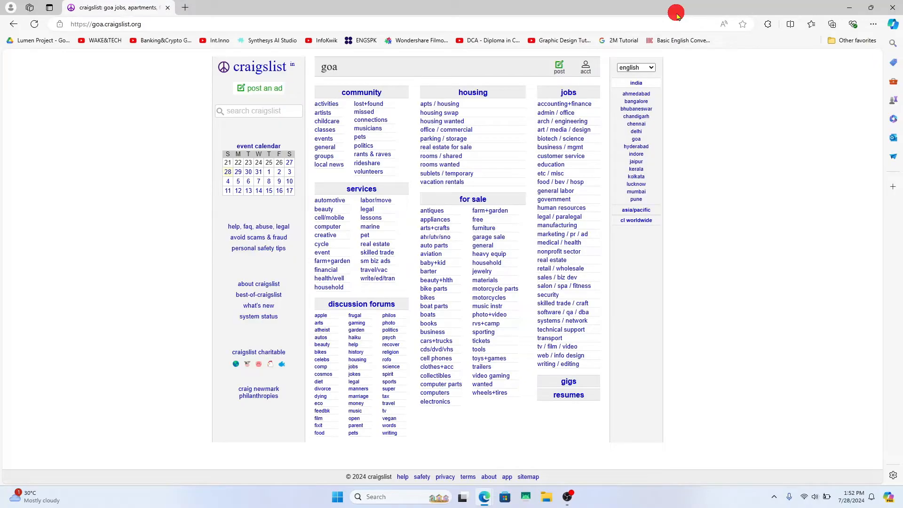
mouse_move(621, 110)
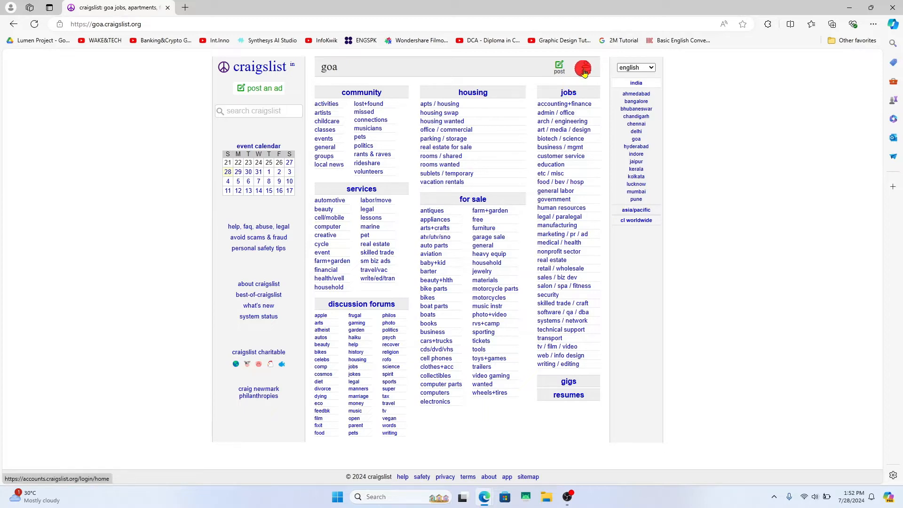
left_click(582, 69)
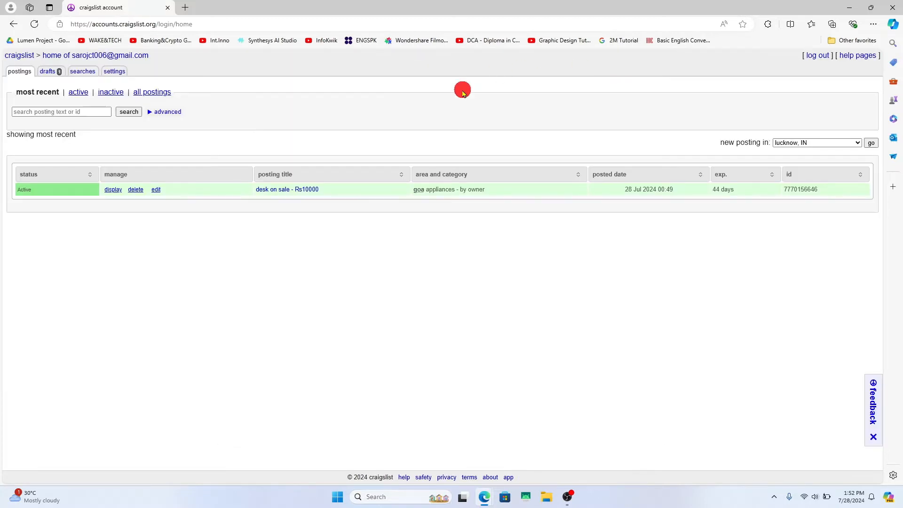
mouse_move(92, 152)
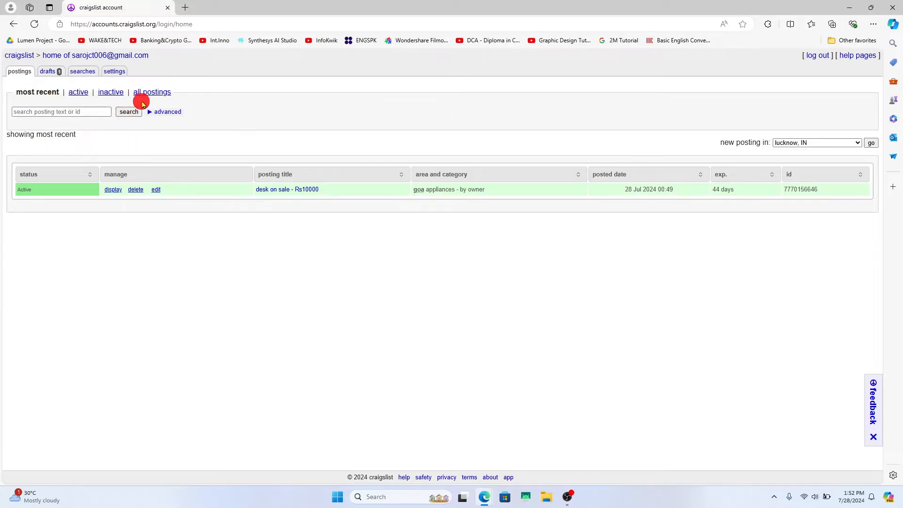
left_click(152, 93)
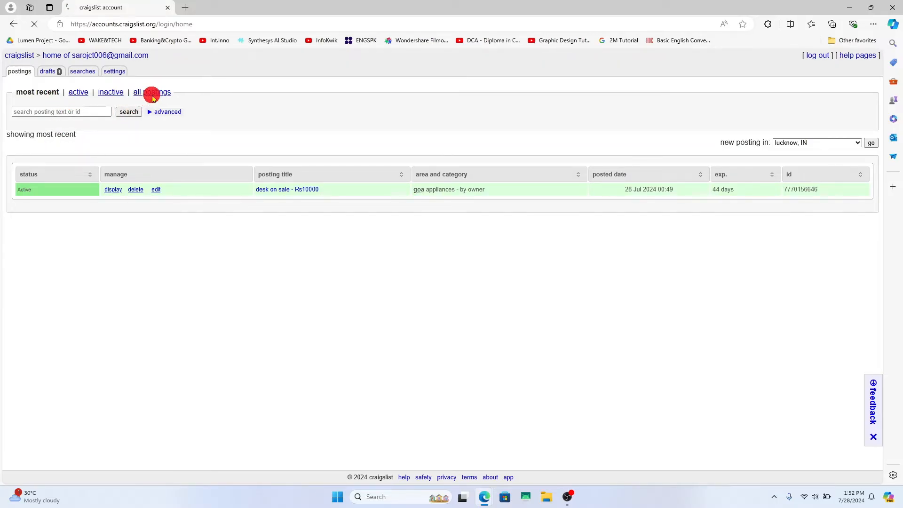
left_click(152, 92)
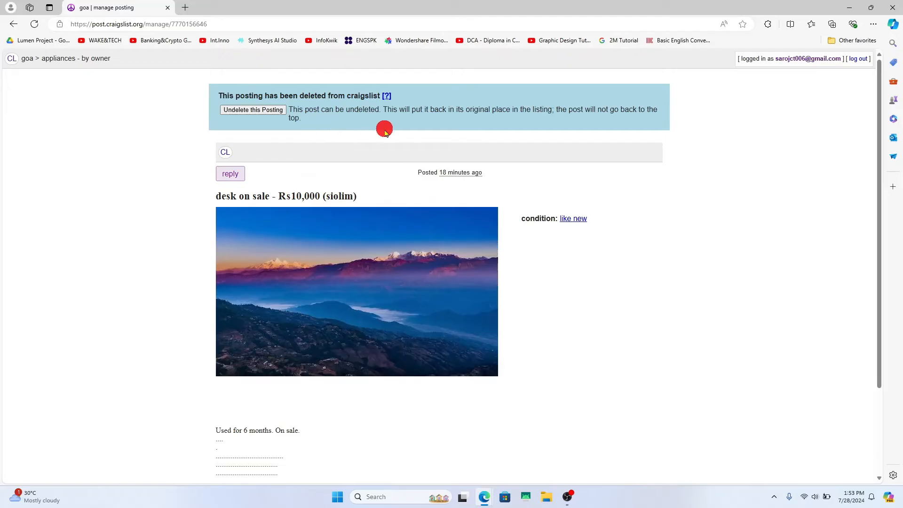
mouse_move(286, 127)
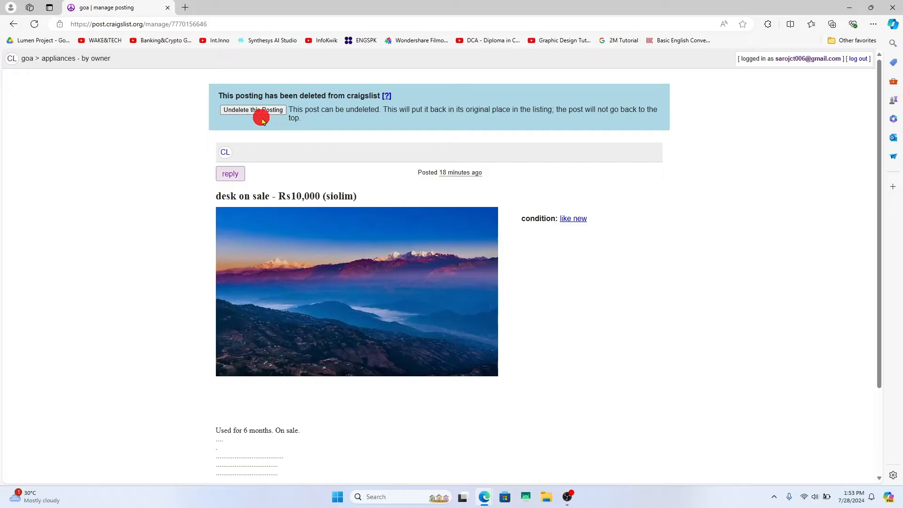
Delete the 'desk on sale' posting so the 'This posting has been deleted' page appears.
left_click(253, 109)
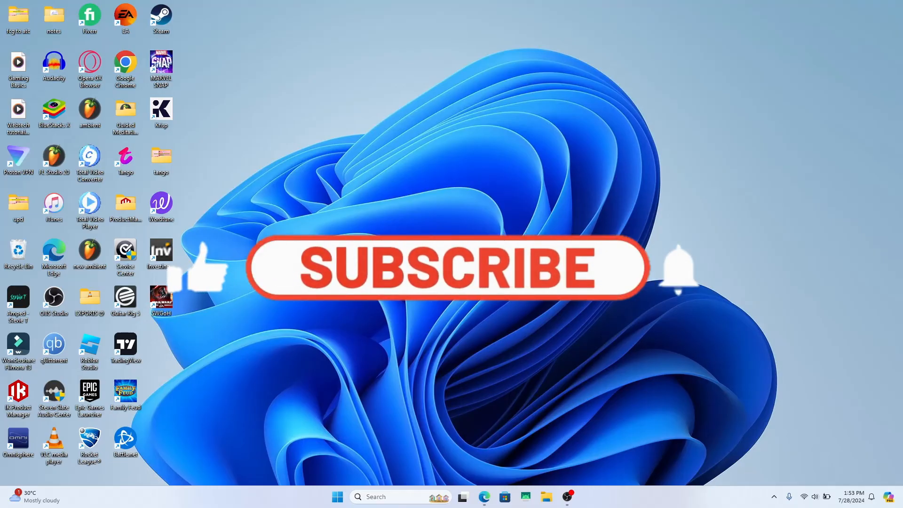
left_click(443, 271)
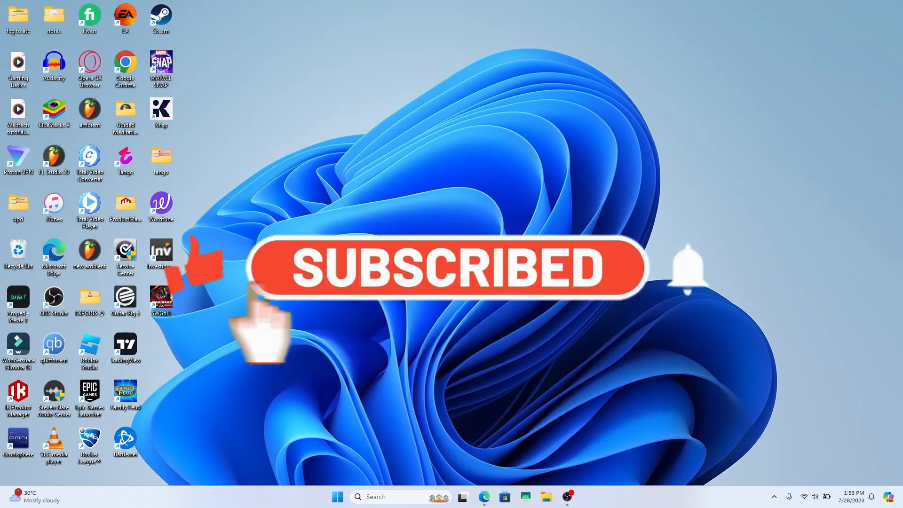